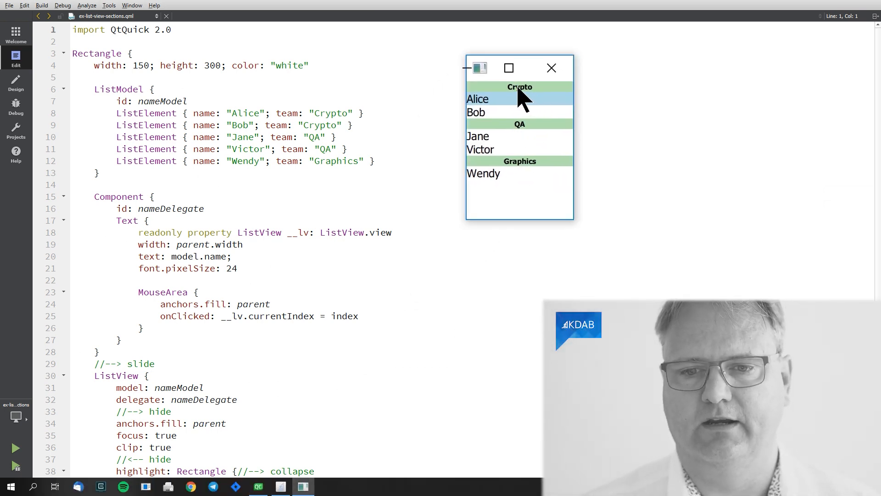
mouse_move(551, 68)
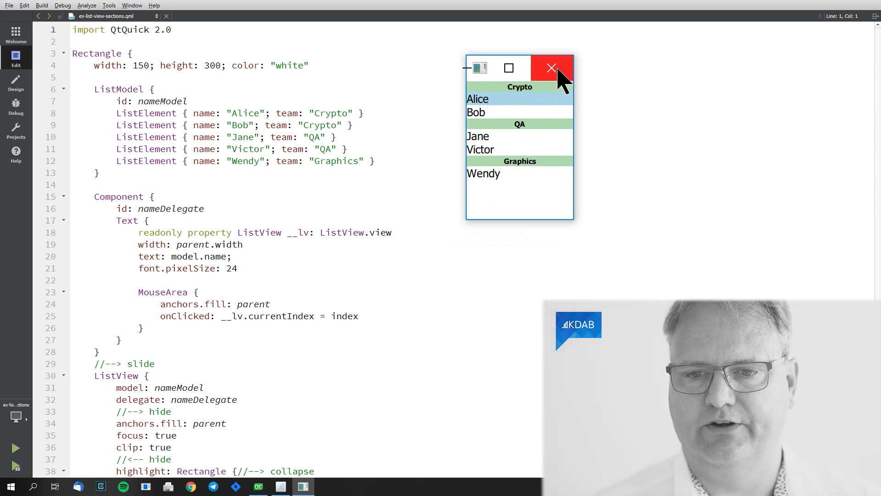
mouse_move(526, 127)
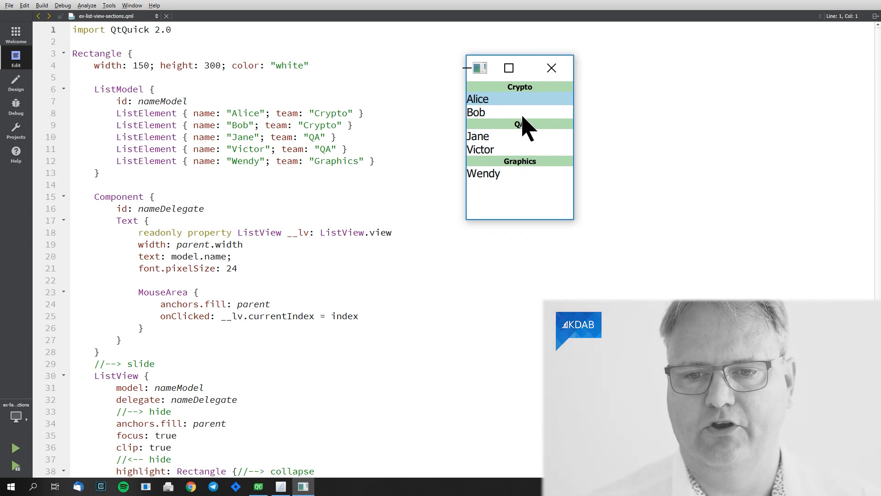
Close the running sectioned list demo window to return to the QML source
click(551, 68)
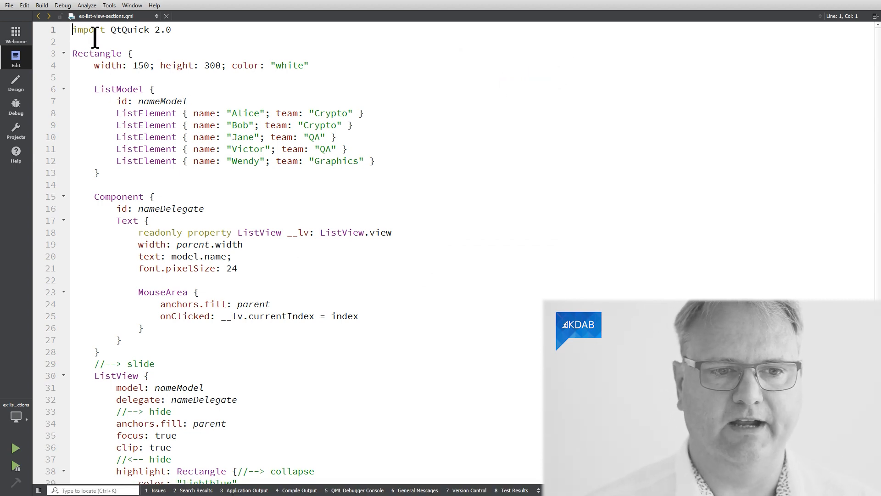
Add a Rectangle above the ListView with color "cyan"
scroll(down, 3)
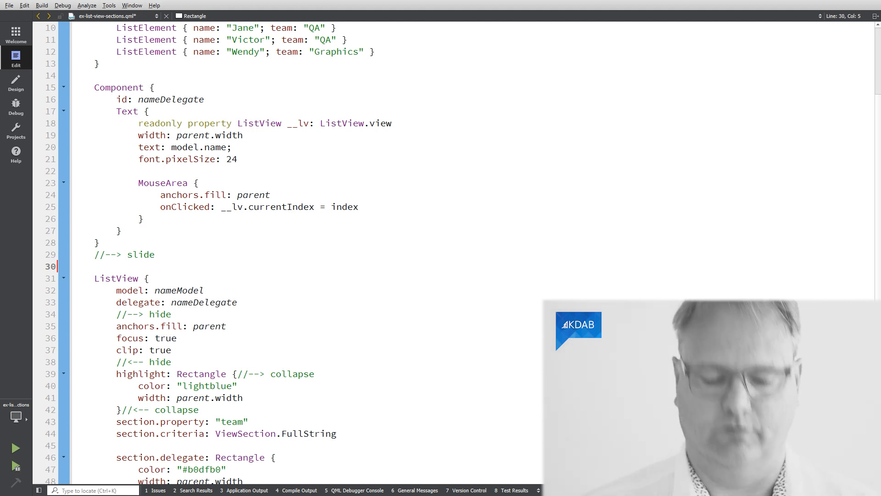
text(Recxt)
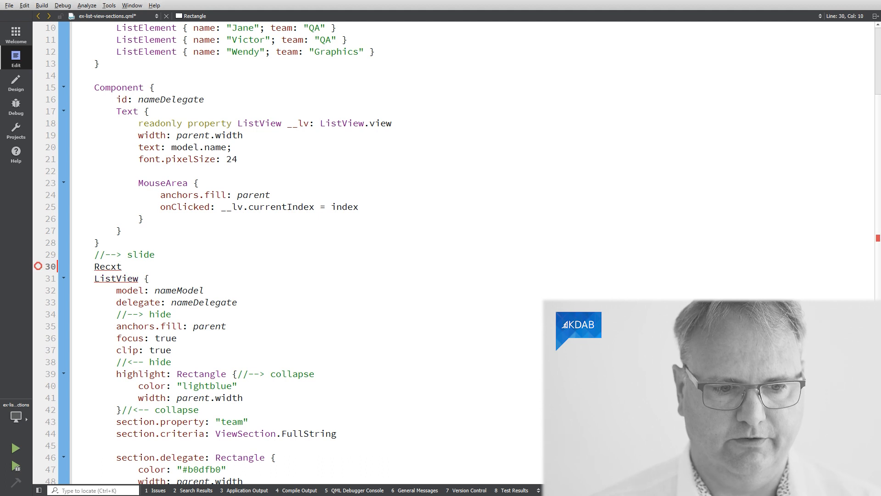
text(Rectangle)
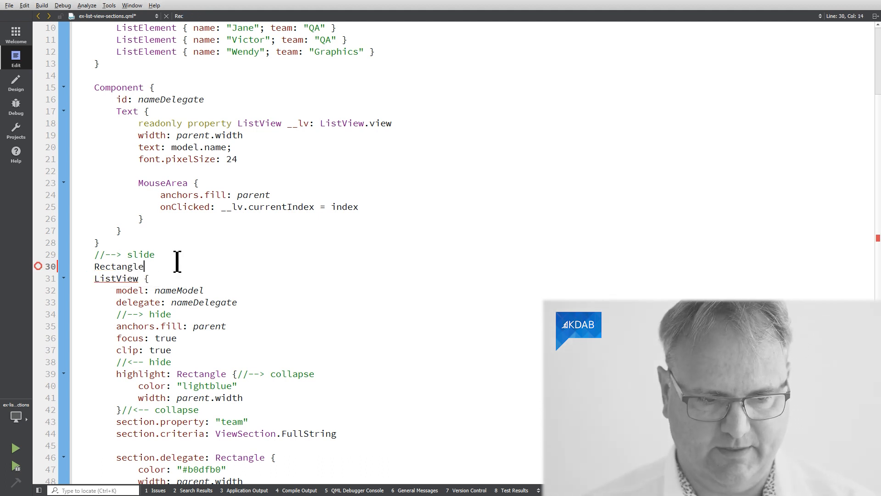
text([)
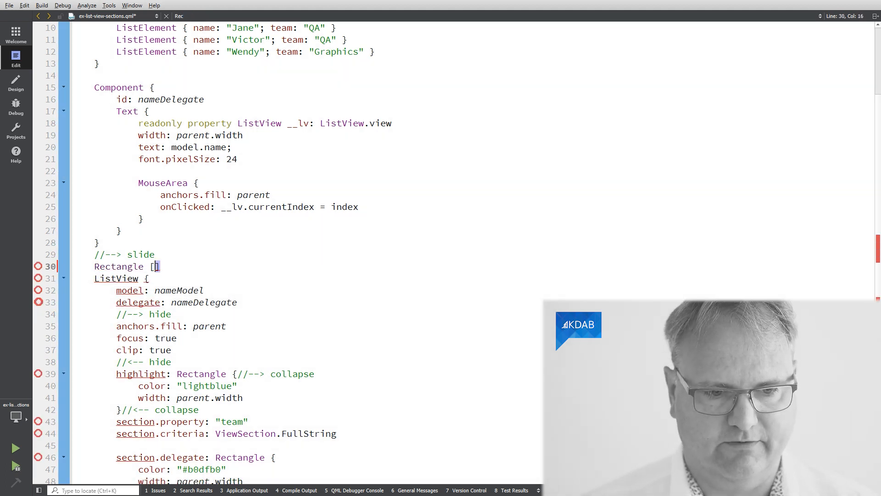
text(c)
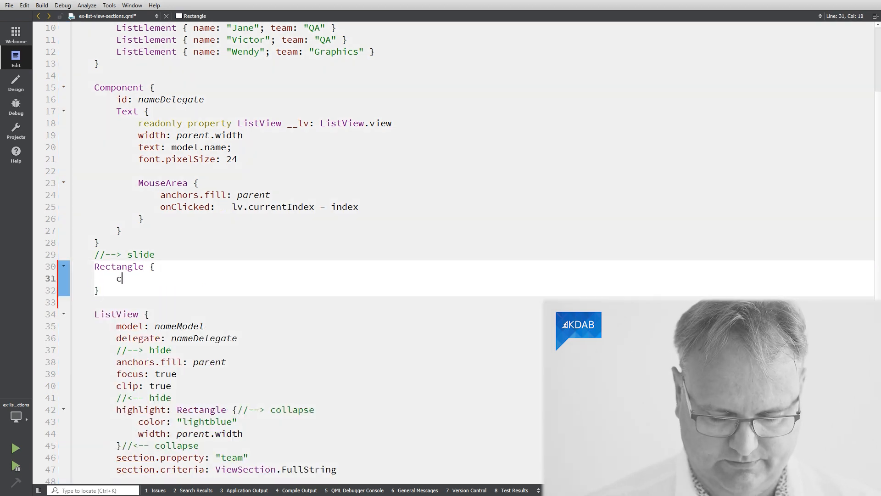
text(olor: "")
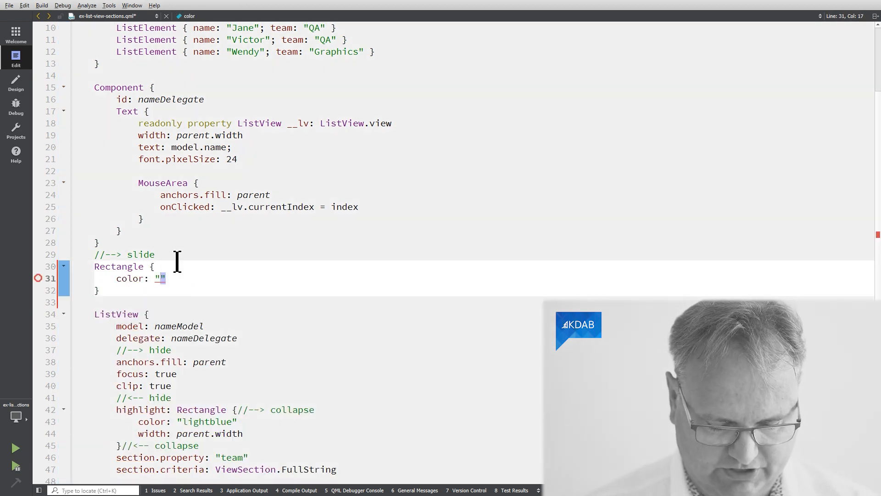
text(cyan)
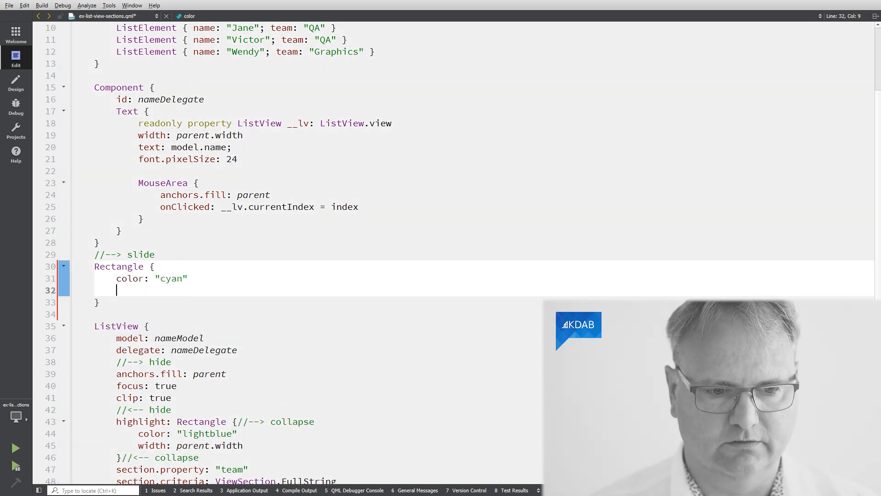
Anchor the cyan Rectangle to parent.left and parent.right and start its height
text(an)
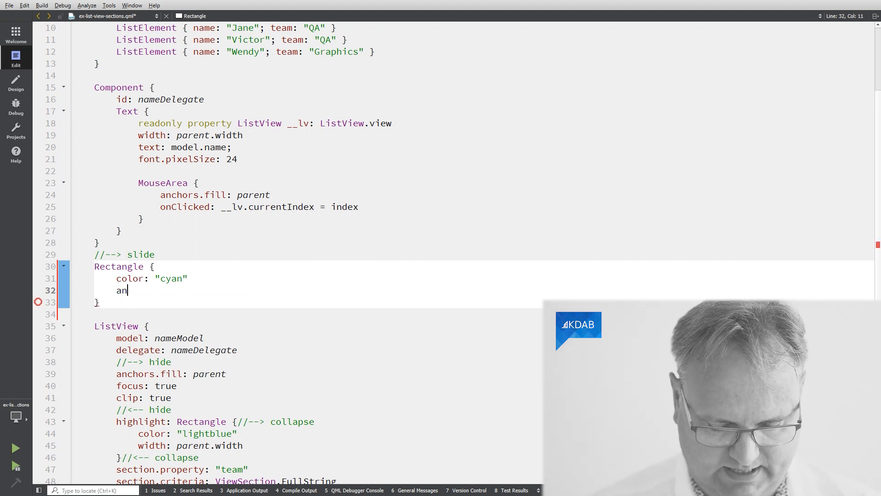
text(chors {)
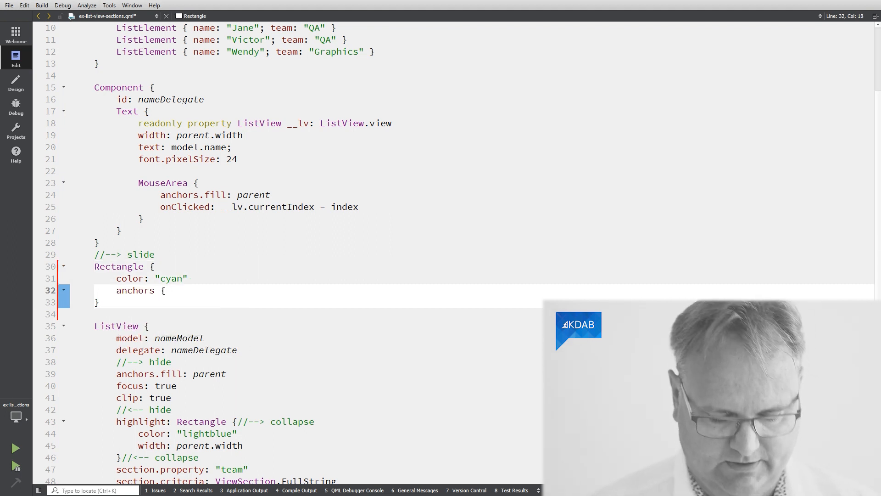
text(li)
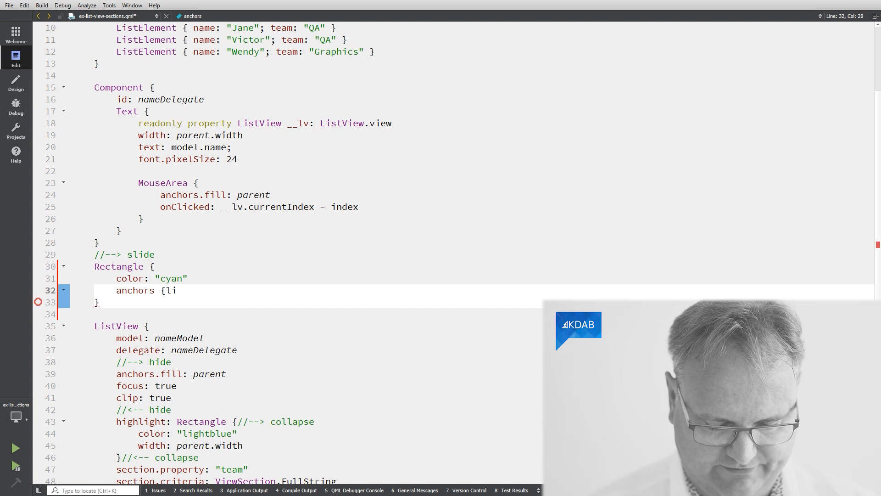
text(left: parent.left; r)
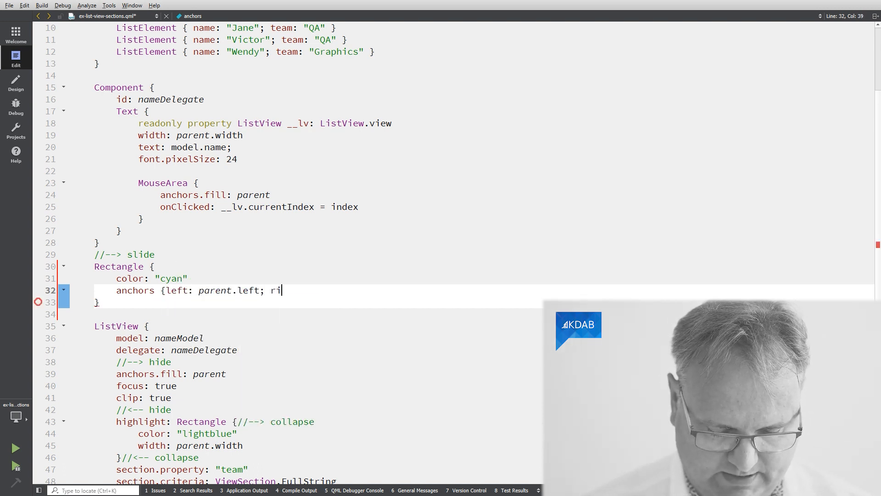
text(ght: parent.r)
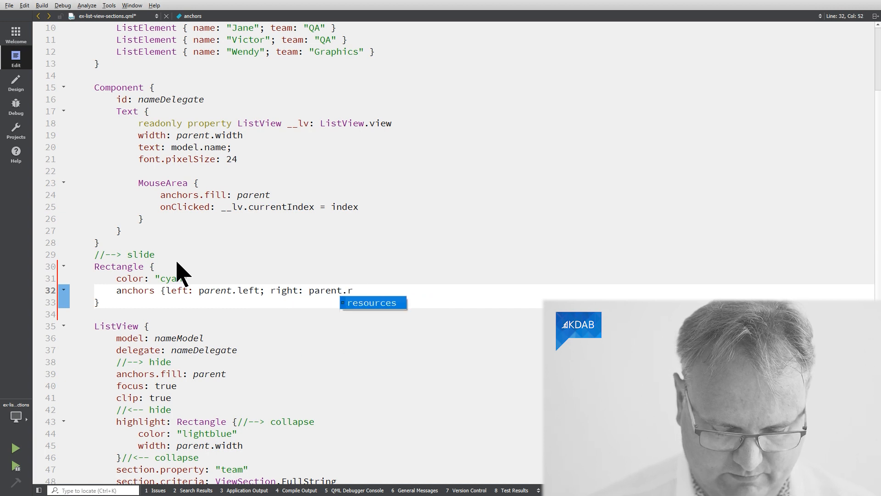
text(right)
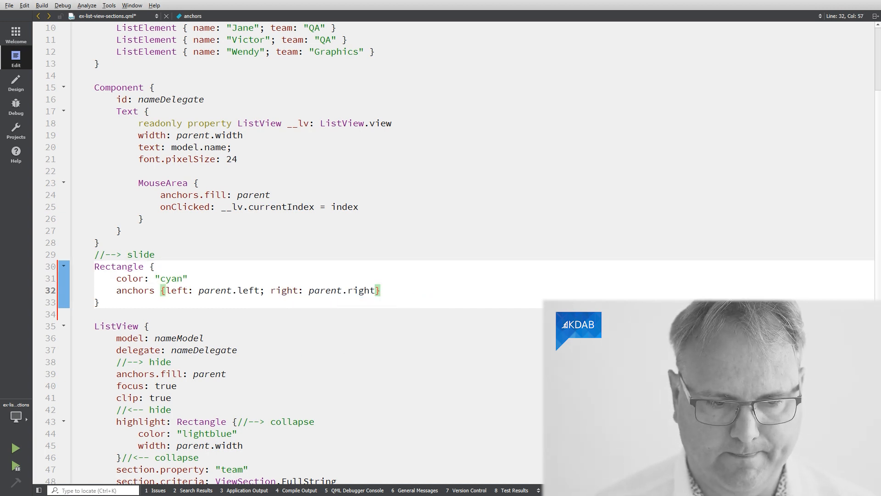
text(height: 500)
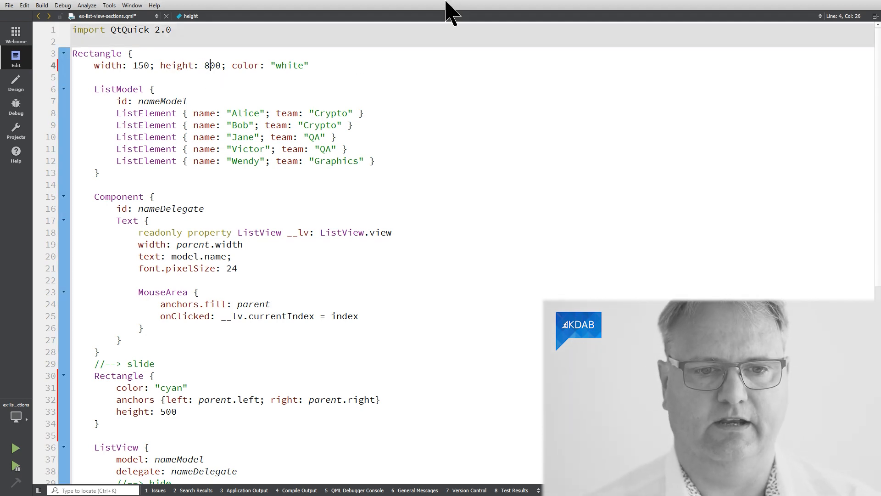
Anchor the ListView's top to rect.bottom and its bottom to parent.bottom
scroll(down, 3)
text(top: })
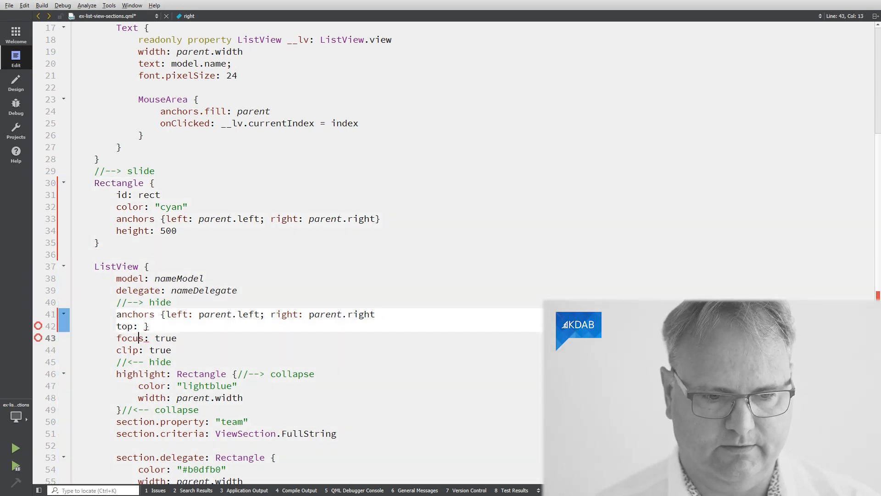
text(rect.)
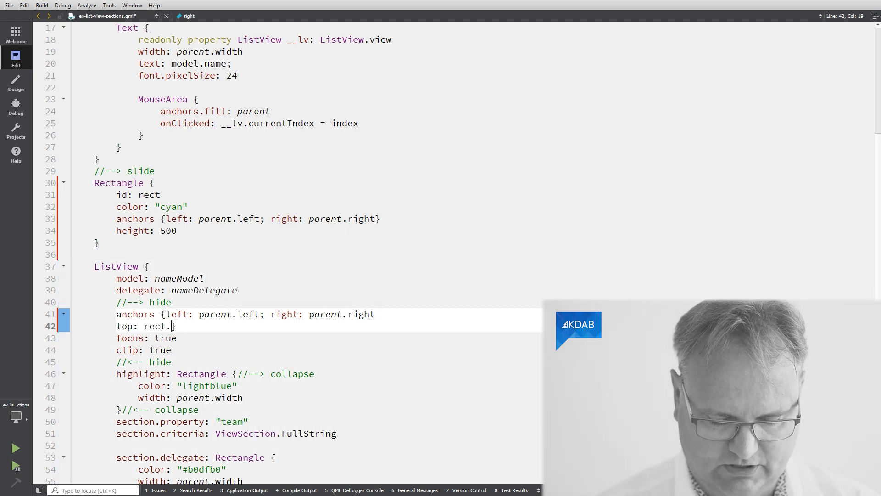
text(bottp)
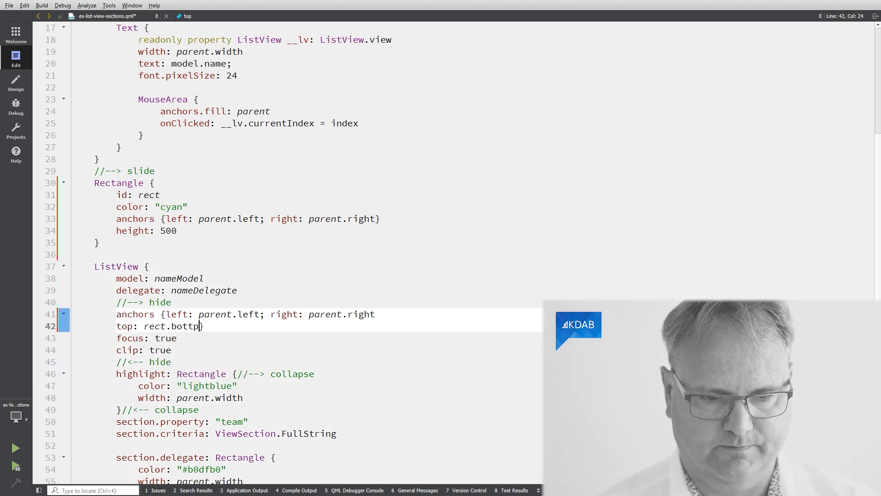
text(om; bottom:)
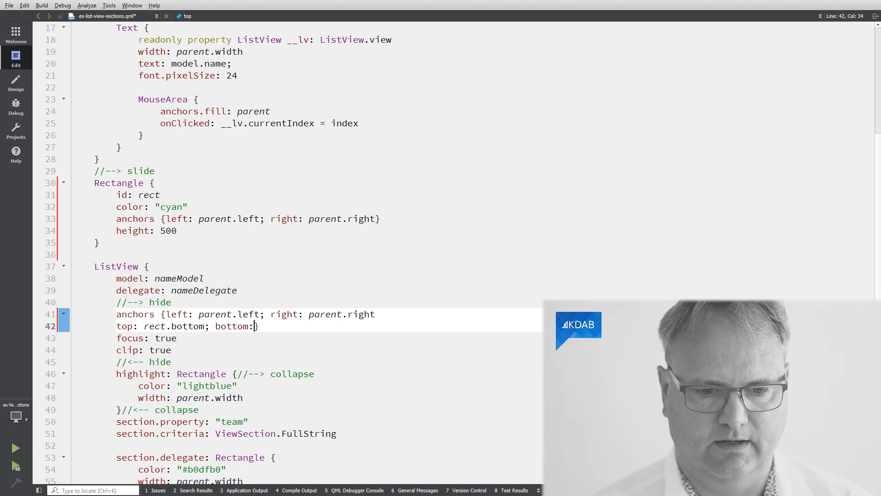
text(parent)
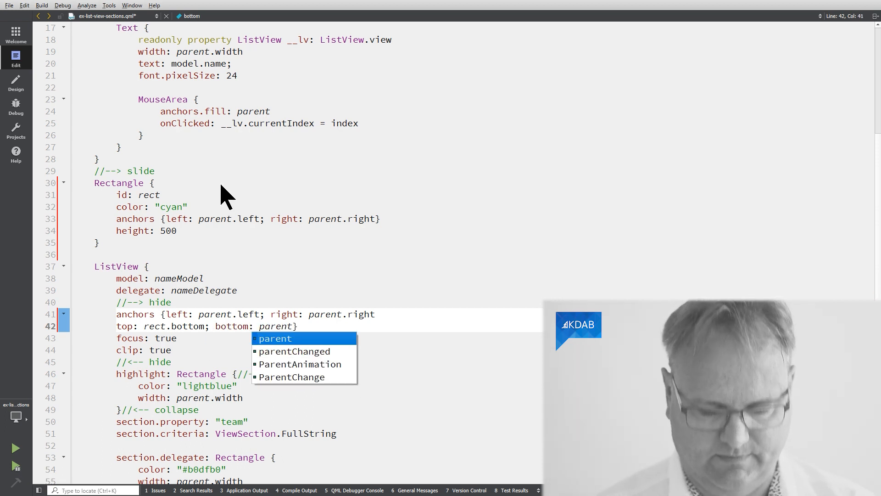
text(.bottom)
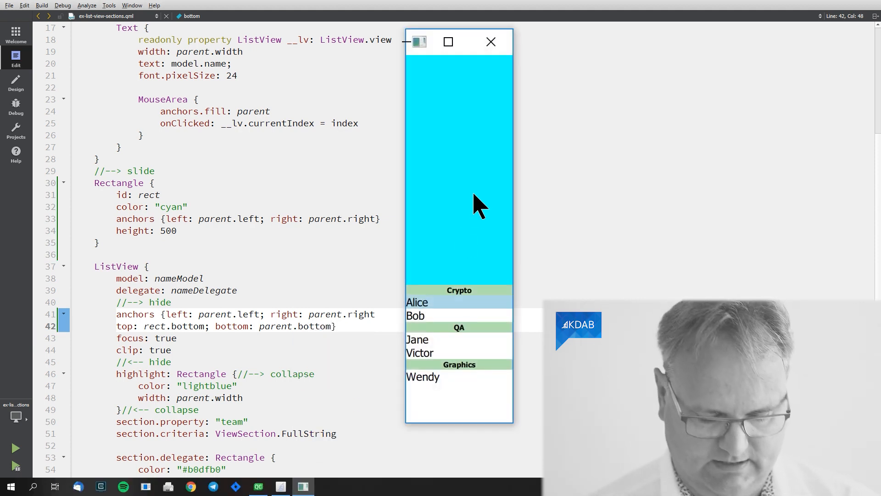
drag(459, 41, 285, 52)
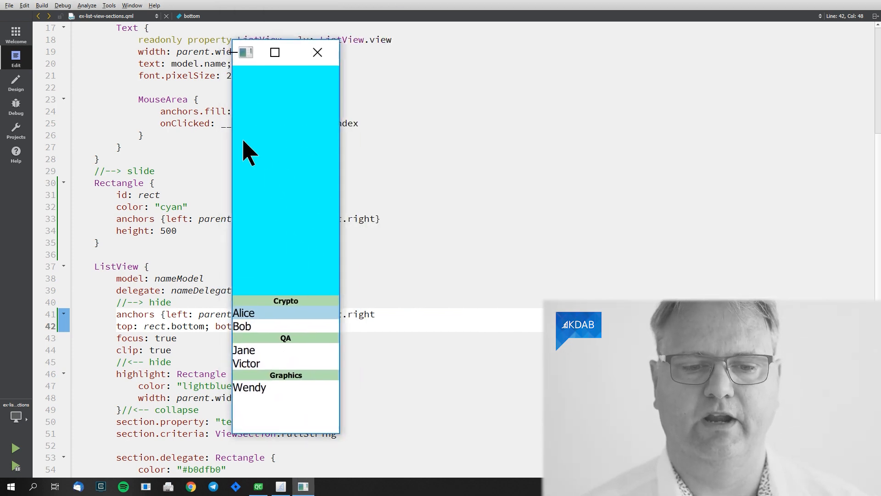
mouse_move(318, 219)
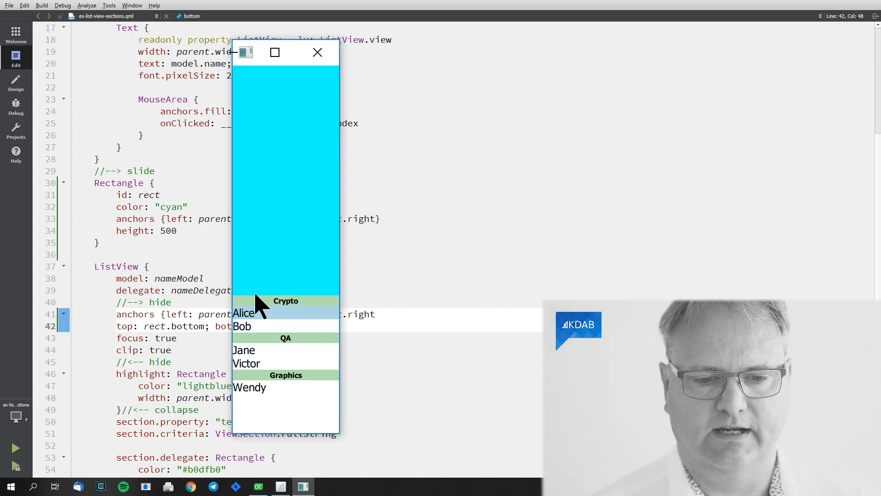
mouse_move(309, 303)
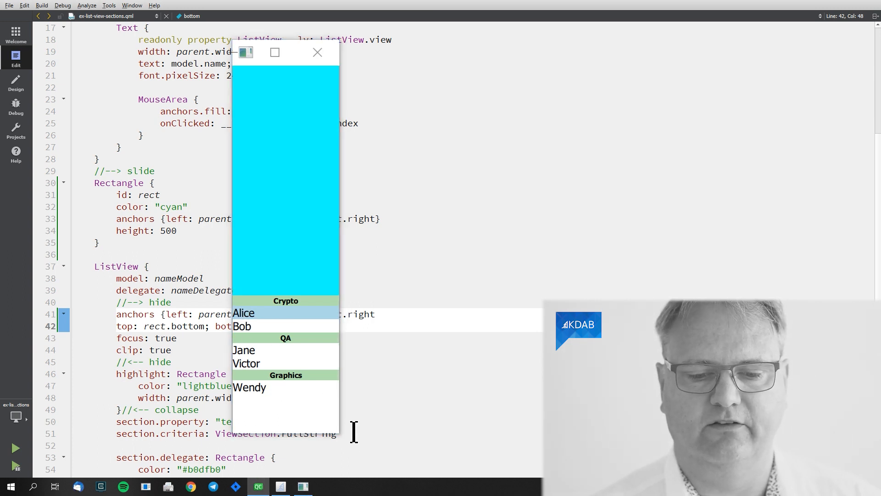
mouse_move(275, 292)
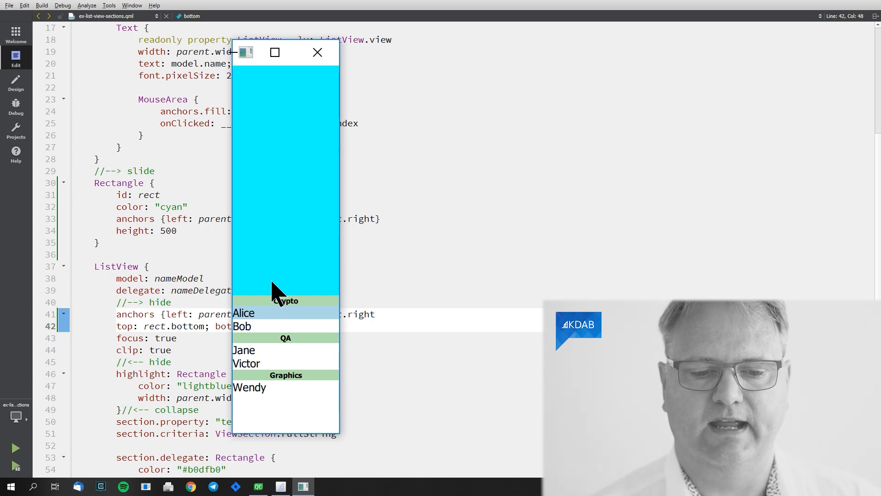
mouse_move(278, 343)
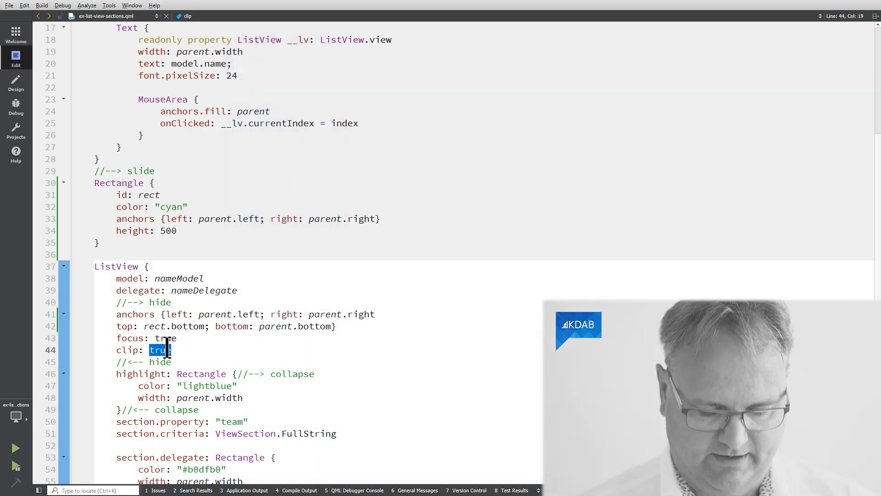
Set the ListView's clip to false, run the demo and move its window into view
text(false)
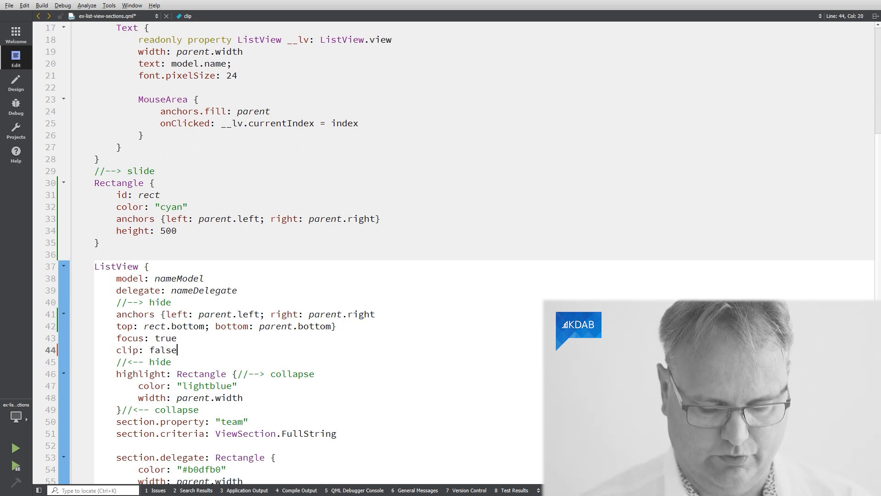
click(15, 448)
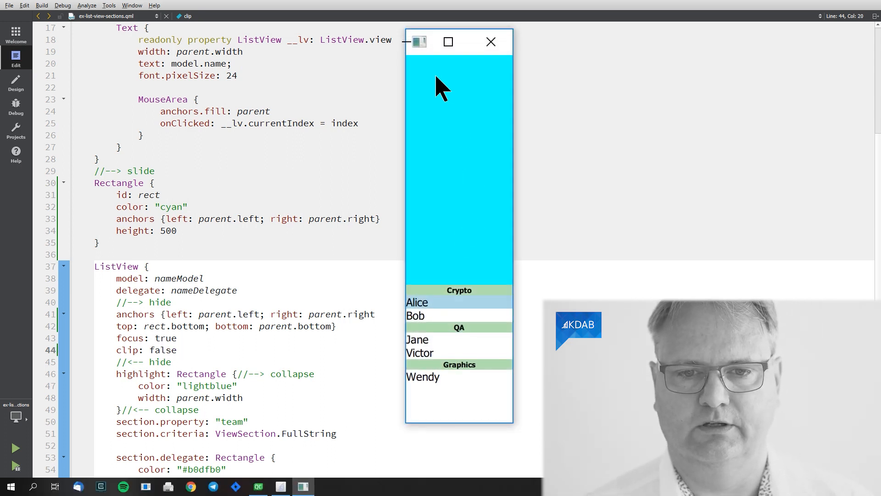
drag(459, 42, 328, 34)
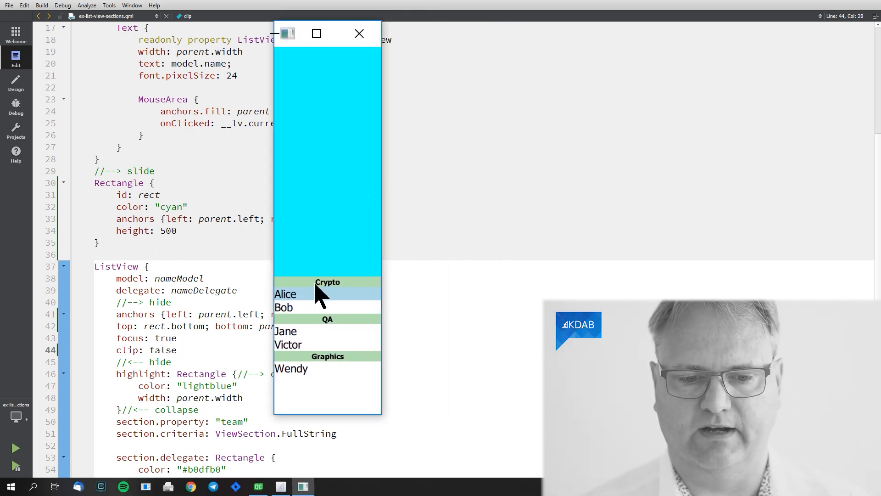
mouse_move(385, 388)
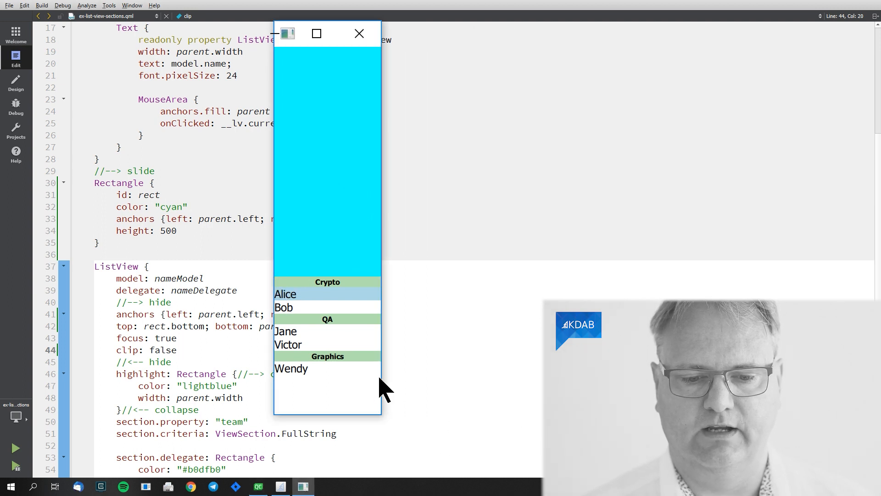
mouse_move(346, 345)
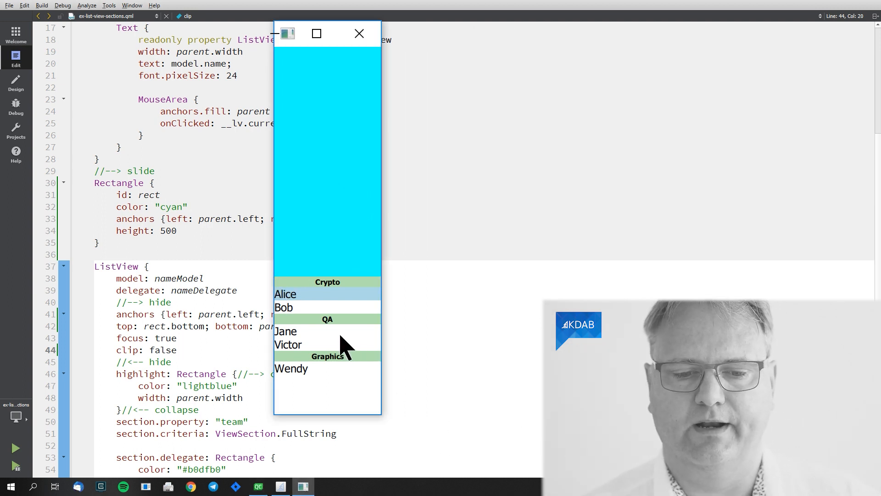